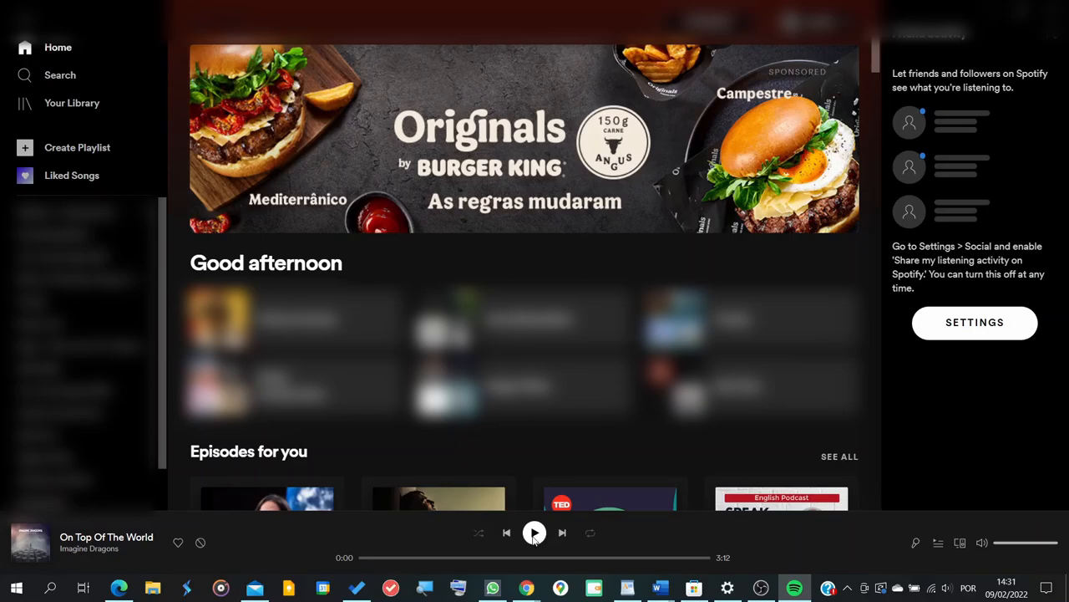
- Skip through several tracks, each showing the can't-play error, then head to Windows Settings
{"action": "left_click", "coordinate": [535, 531]}
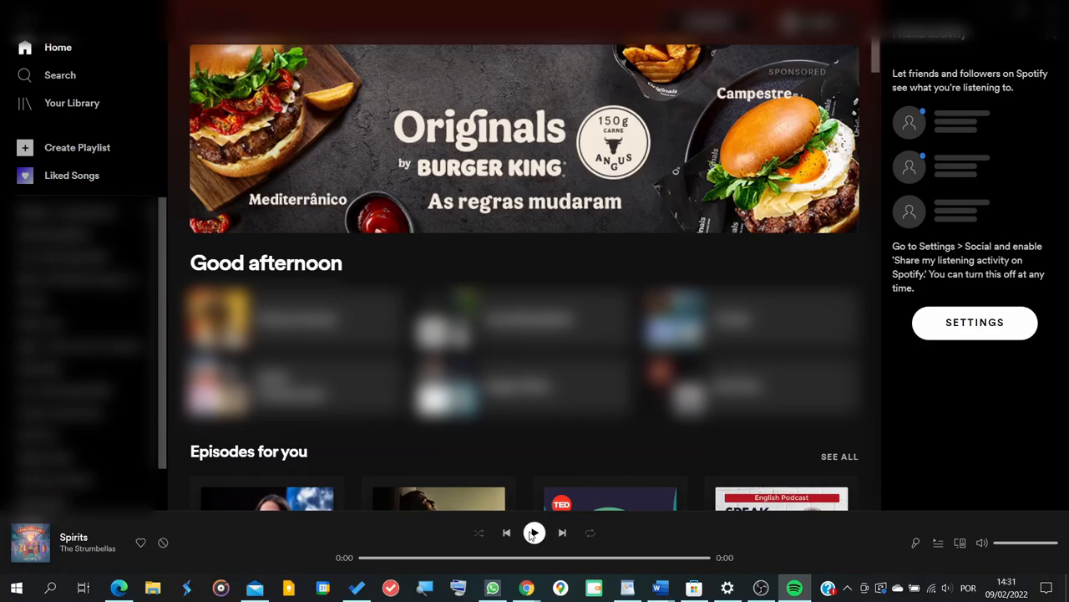
{"action": "left_click", "coordinate": [534, 531]}
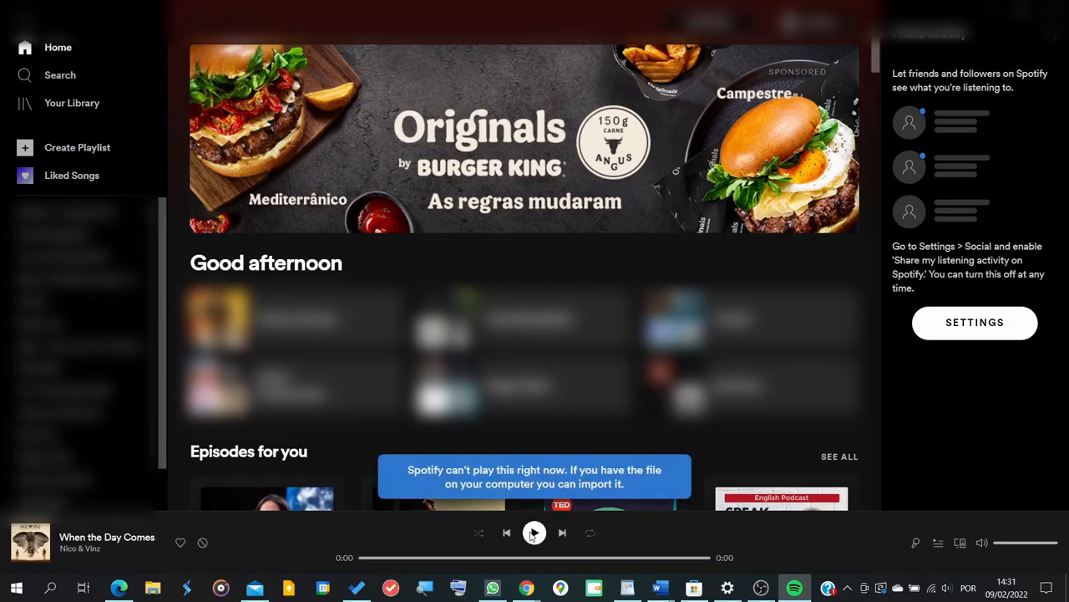
{"action": "left_click", "coordinate": [534, 532]}
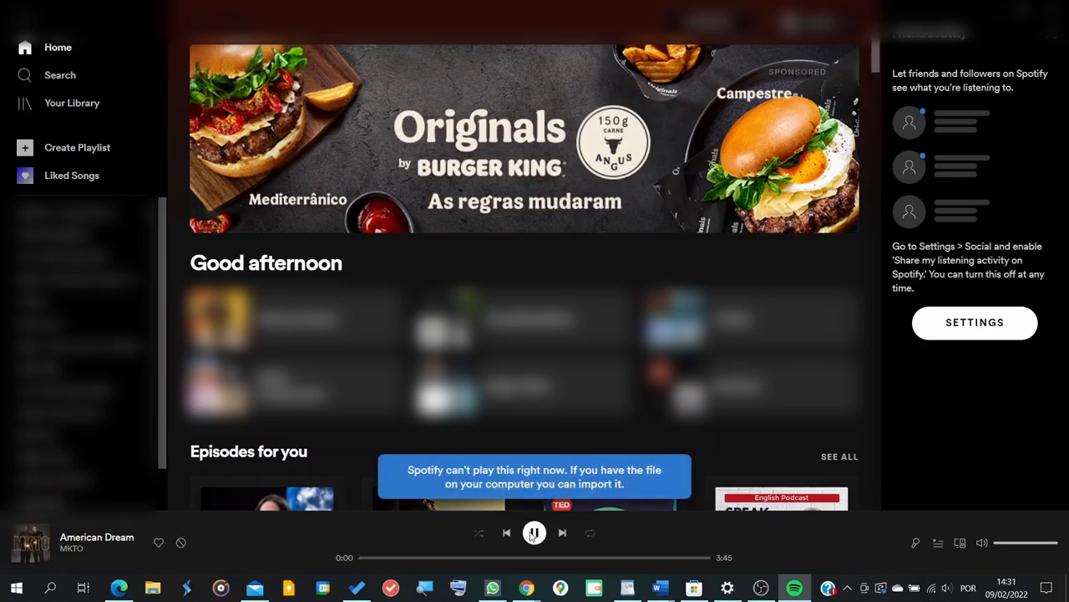
{"action": "left_click", "coordinate": [562, 531]}
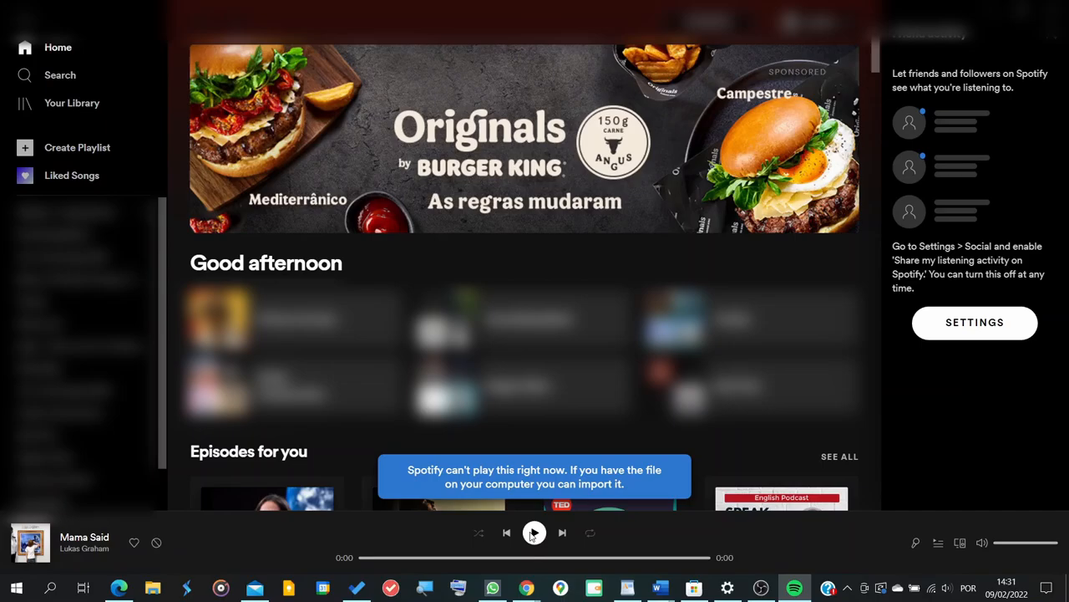
{"action": "mouse_move", "coordinate": [433, 538]}
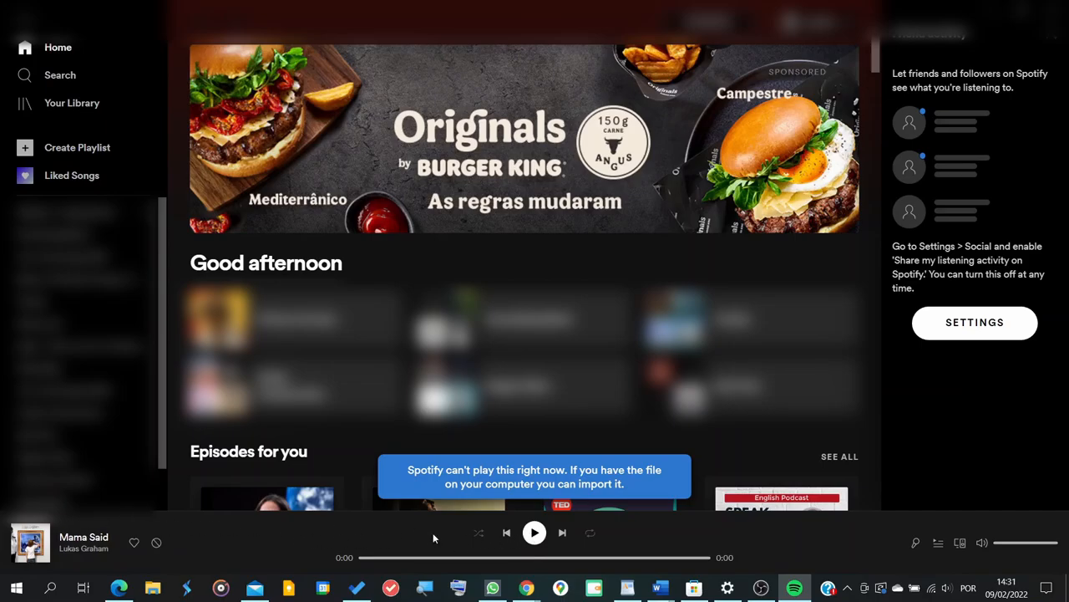
{"action": "mouse_move", "coordinate": [744, 554]}
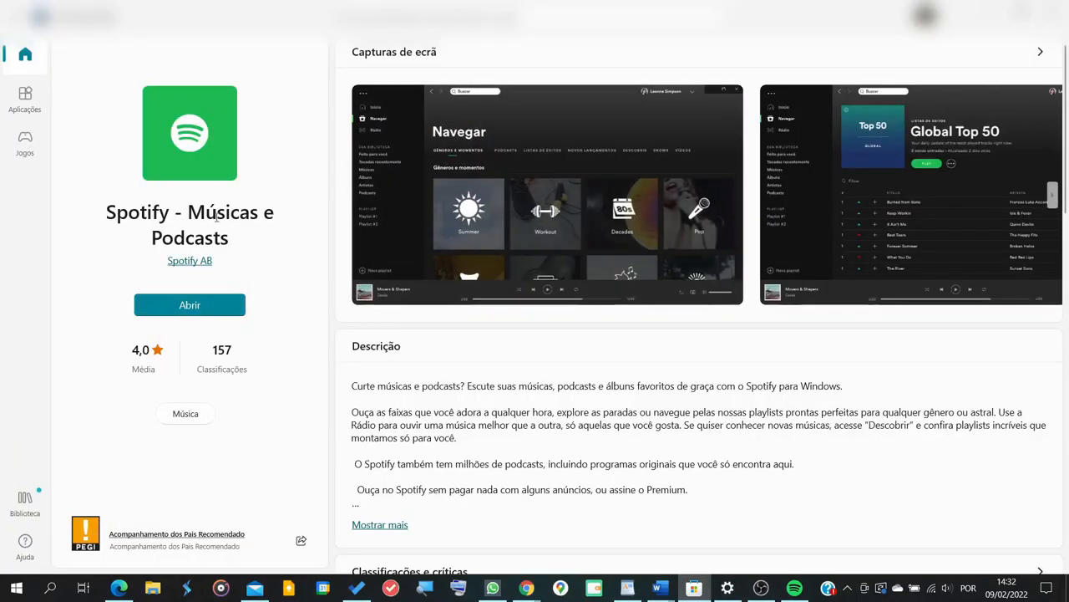
{"action": "left_click", "coordinate": [191, 304]}
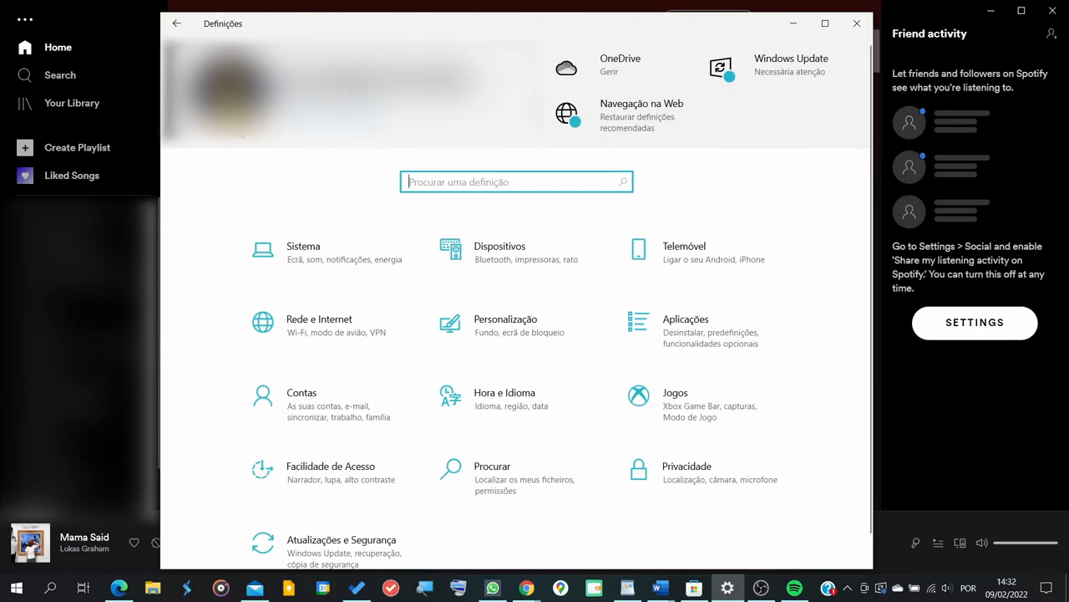
- Search the installed applications list for 'spotify'
{"action": "left_click", "coordinate": [685, 324]}
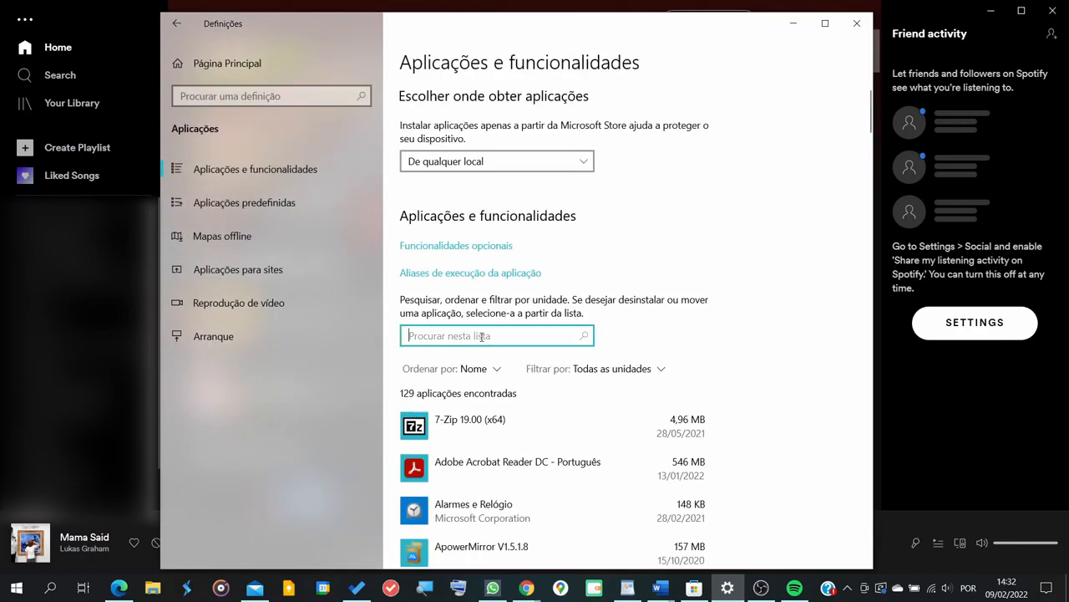
{"action": "type", "text": "spotify"}
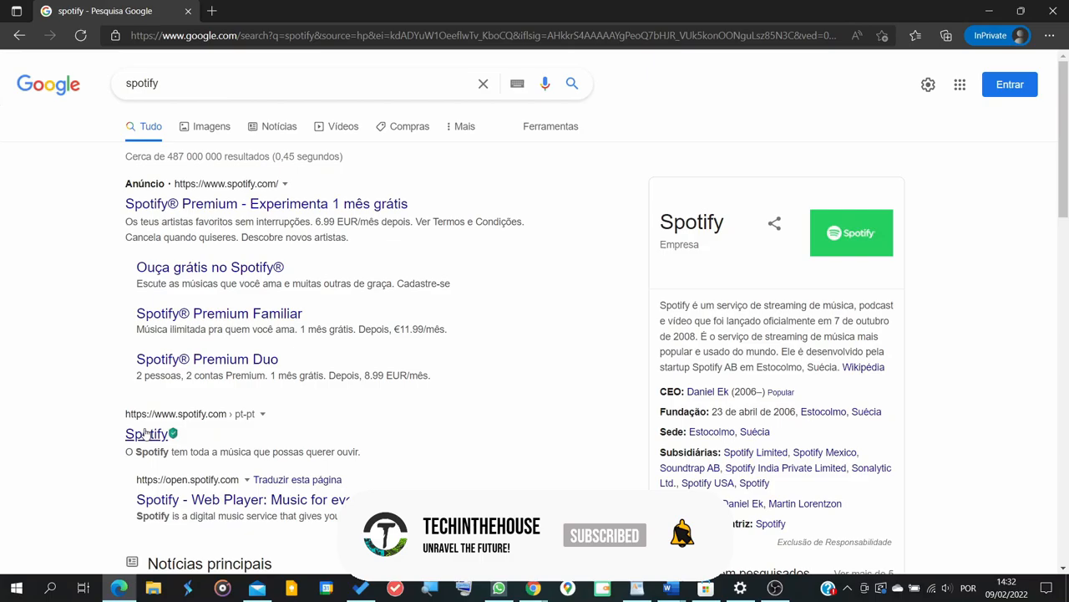
- Reach spotify.com's desktop download page (Transferir) and accept the cookie preferences
{"action": "left_click", "coordinate": [146, 435]}
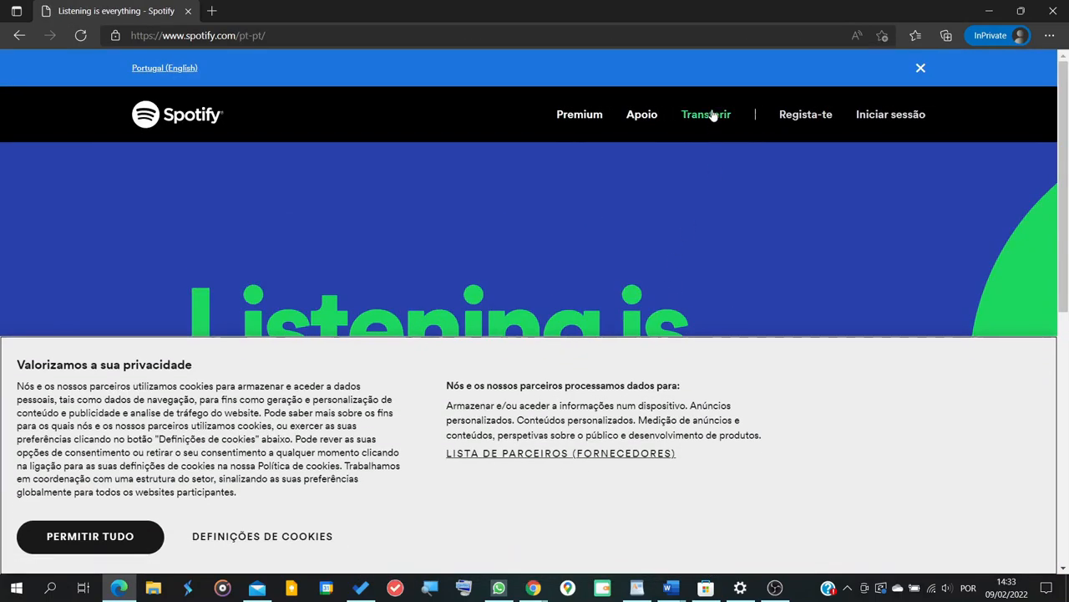
{"action": "left_click", "coordinate": [706, 114]}
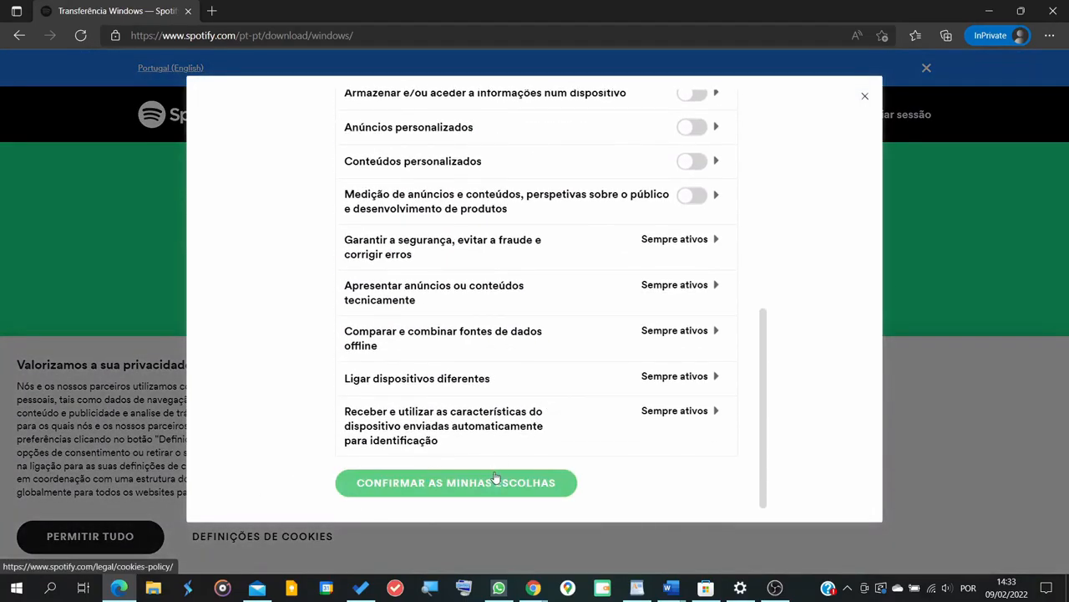
{"action": "left_click", "coordinate": [454, 482]}
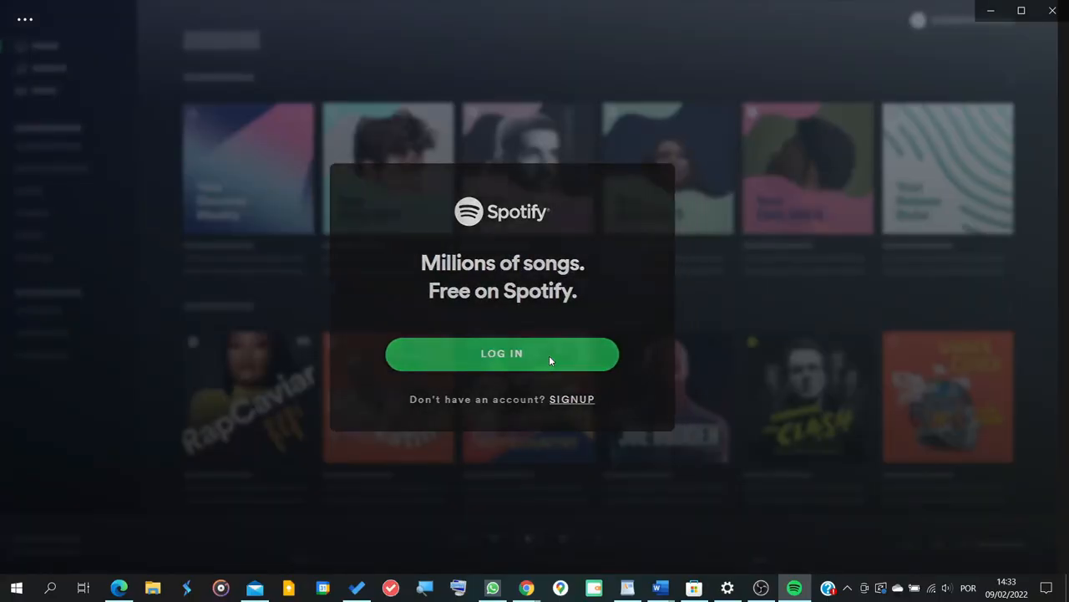
- Log in to the reinstalled Spotify app with the account
{"action": "left_click", "coordinate": [501, 353]}
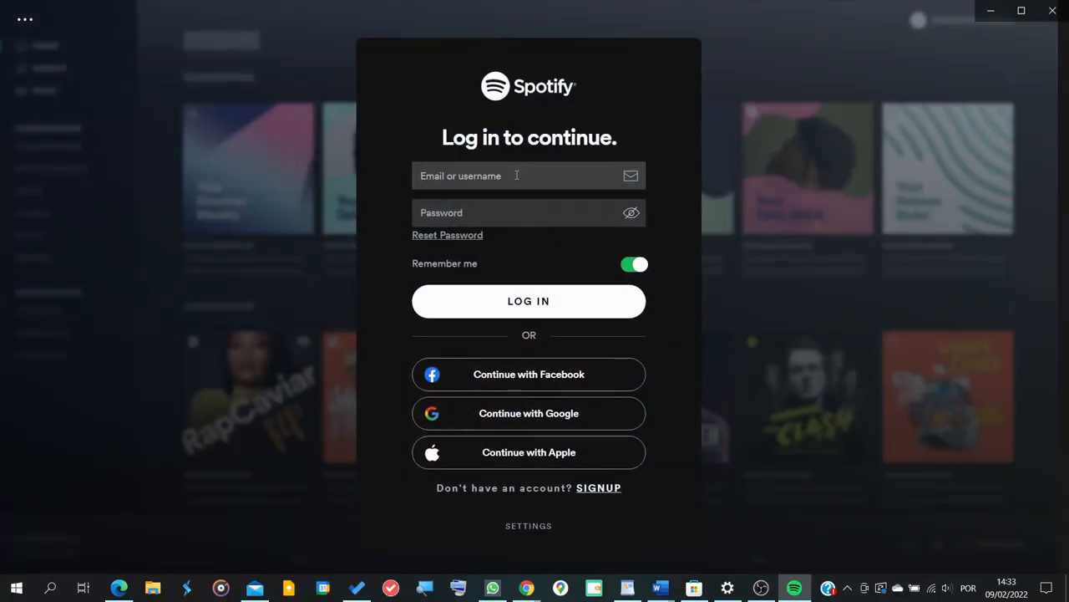
{"action": "left_click", "coordinate": [528, 301]}
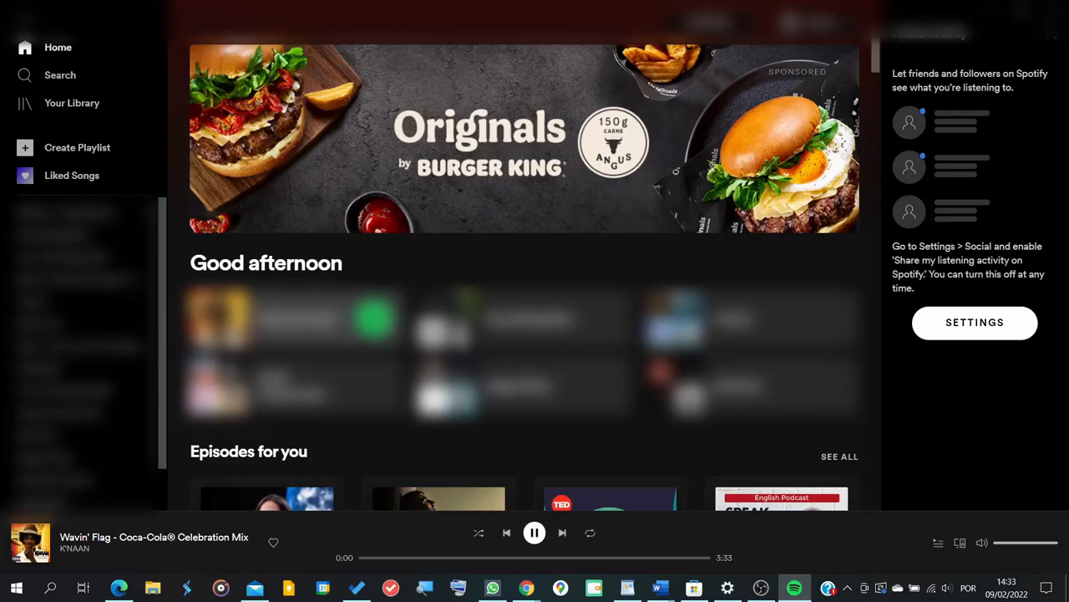